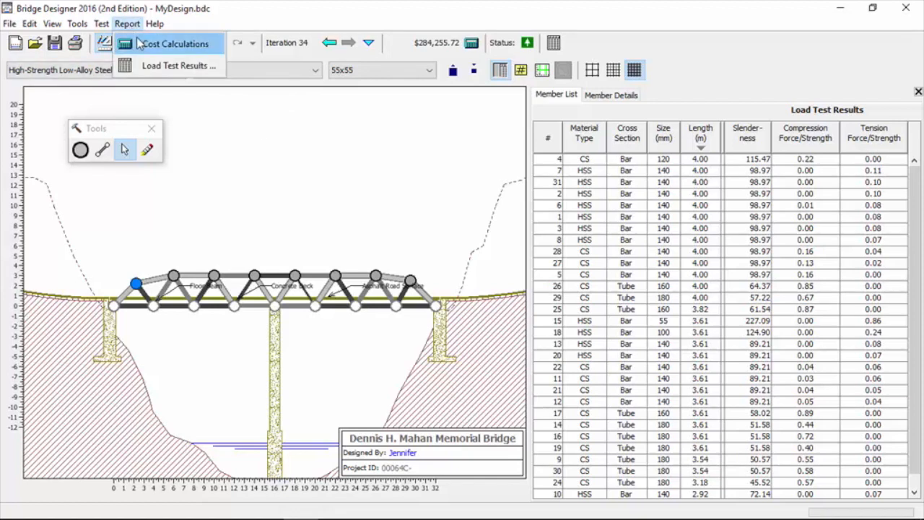
Open the Cost Calculations report from the Report menu
click(175, 44)
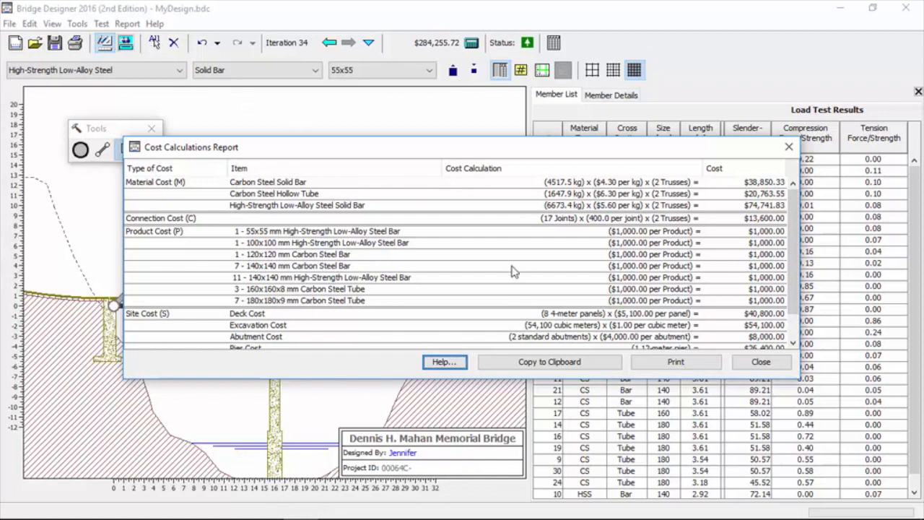
Scroll down through the cost report to the site costs and back up to material costs
scroll(down, 3)
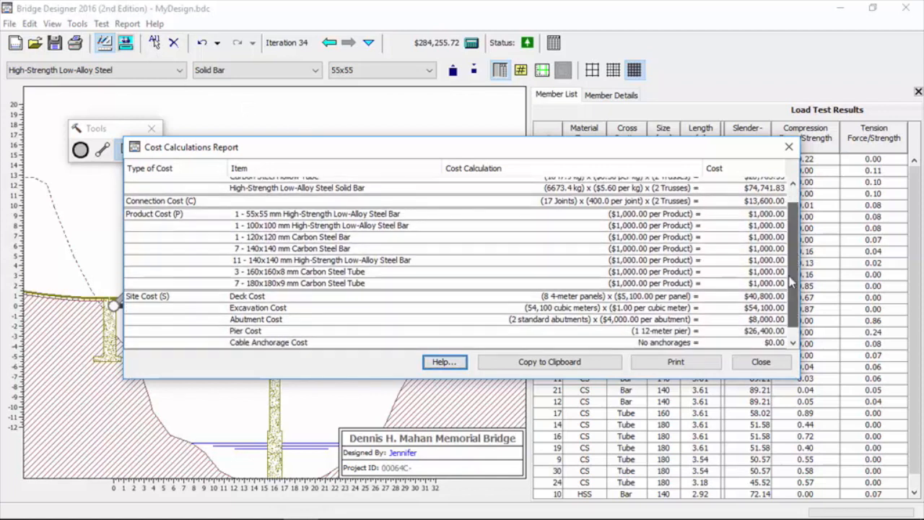
scroll(up, 3)
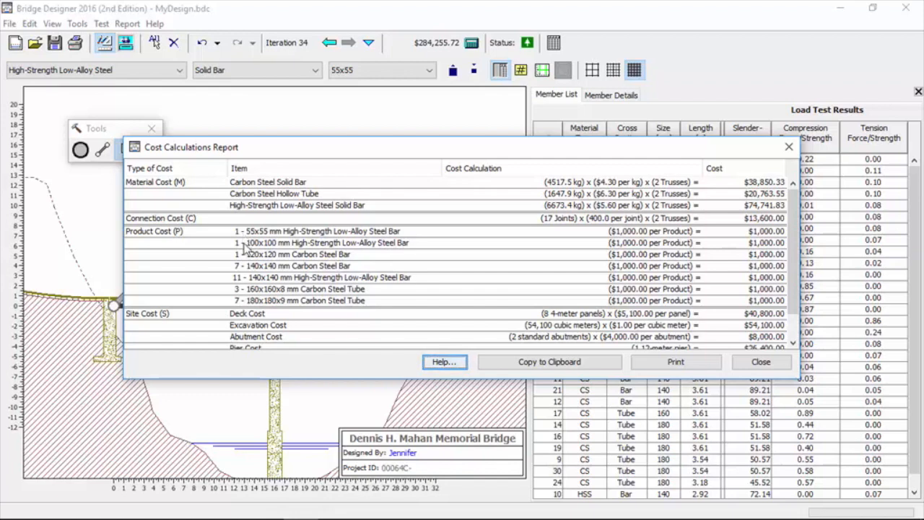
mouse_move(446, 273)
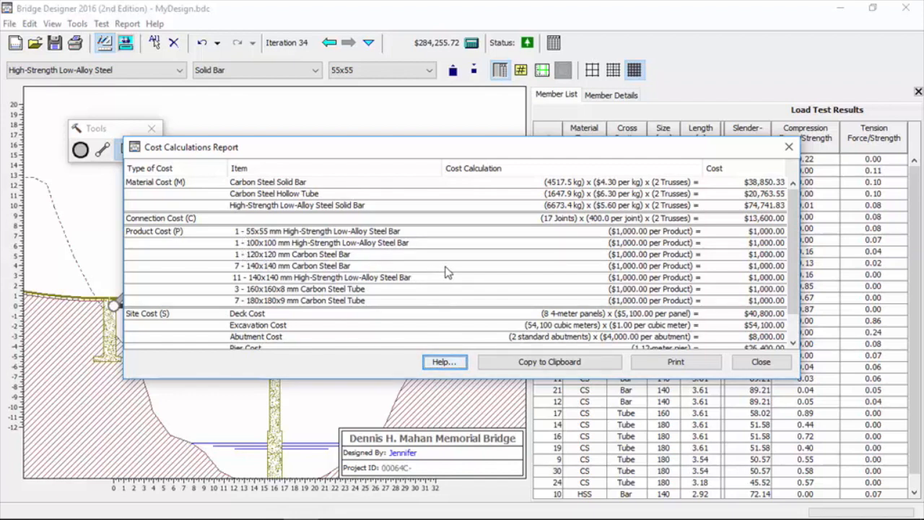
mouse_move(368, 261)
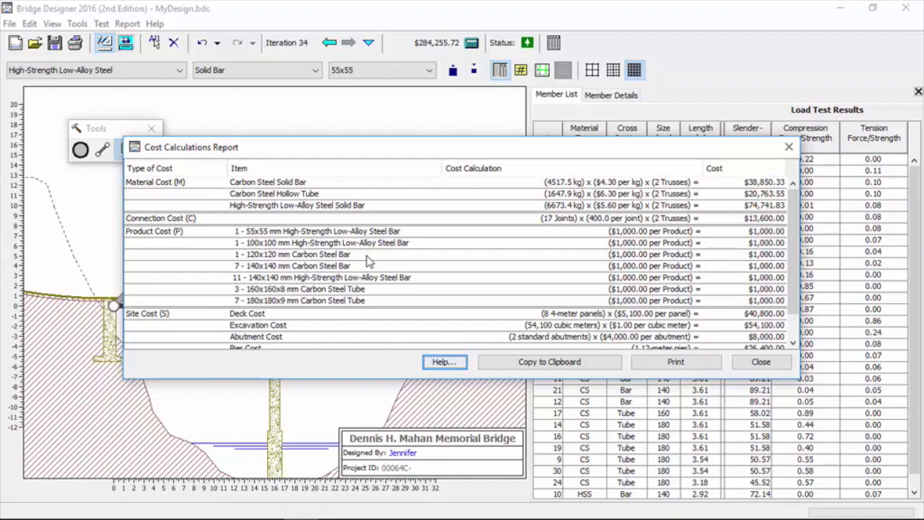
mouse_move(469, 260)
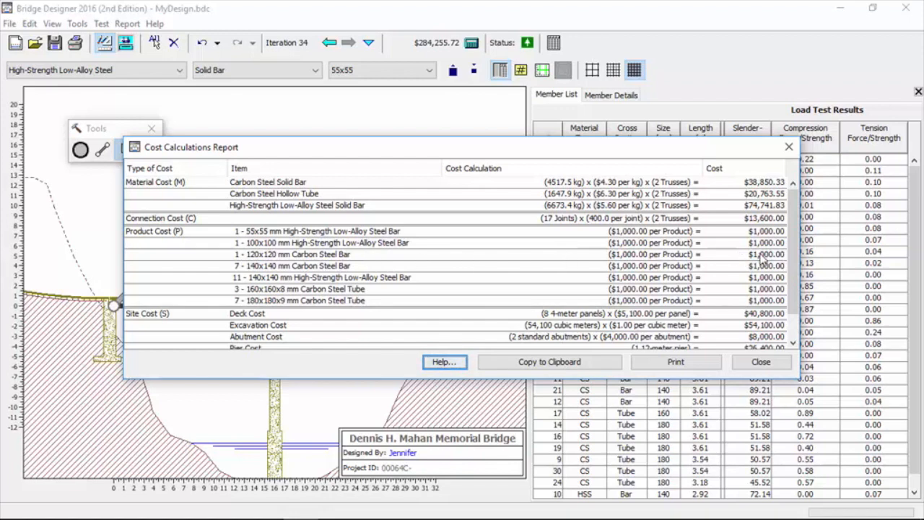
mouse_move(365, 268)
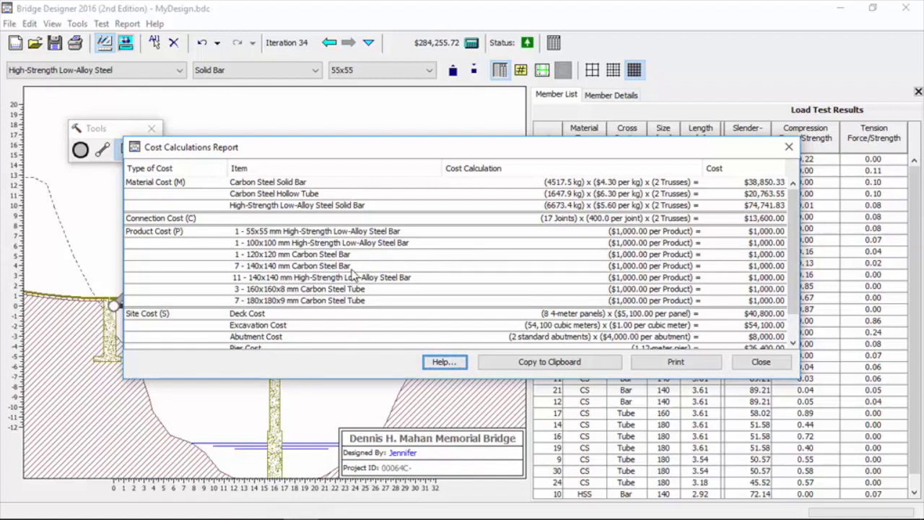
mouse_move(668, 271)
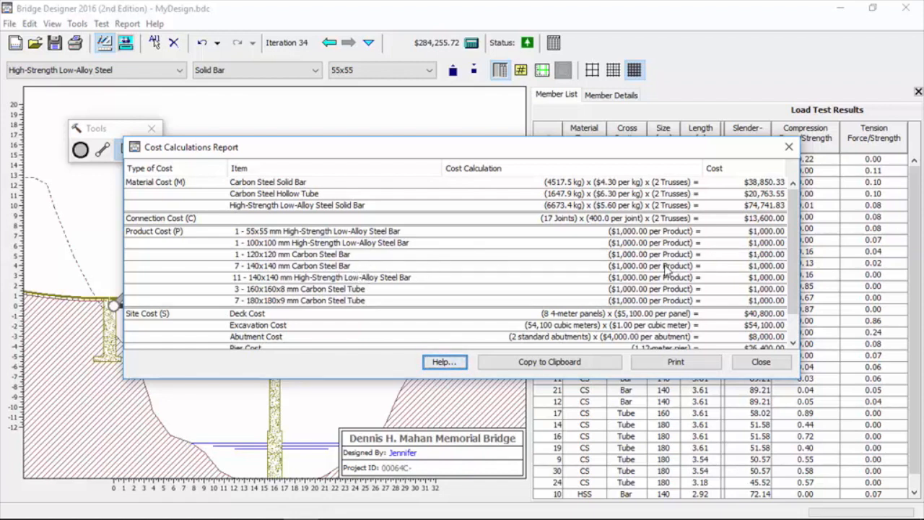
mouse_move(735, 270)
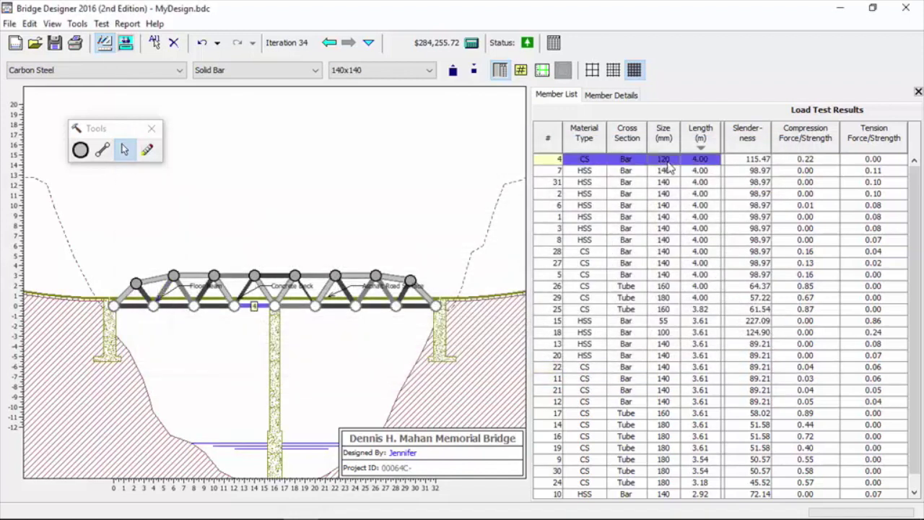
Sort the Member List by the Size (mm) column
click(663, 148)
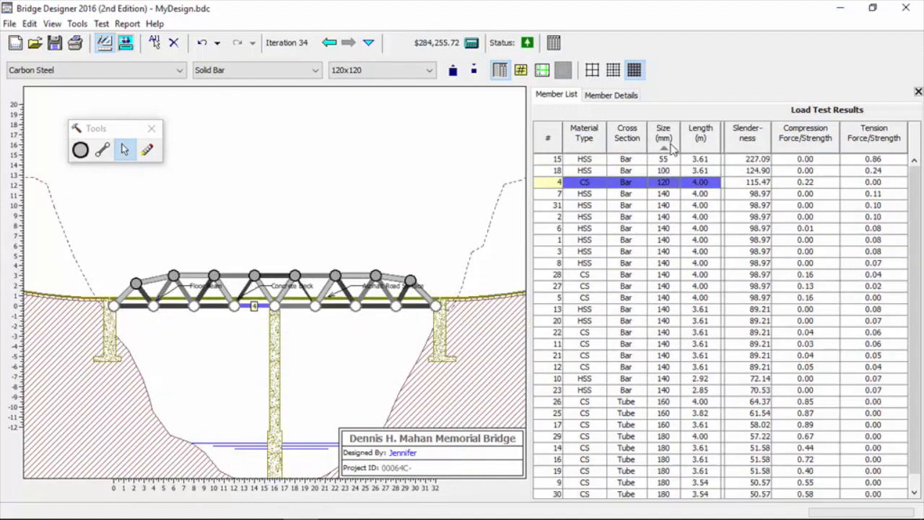
mouse_move(675, 190)
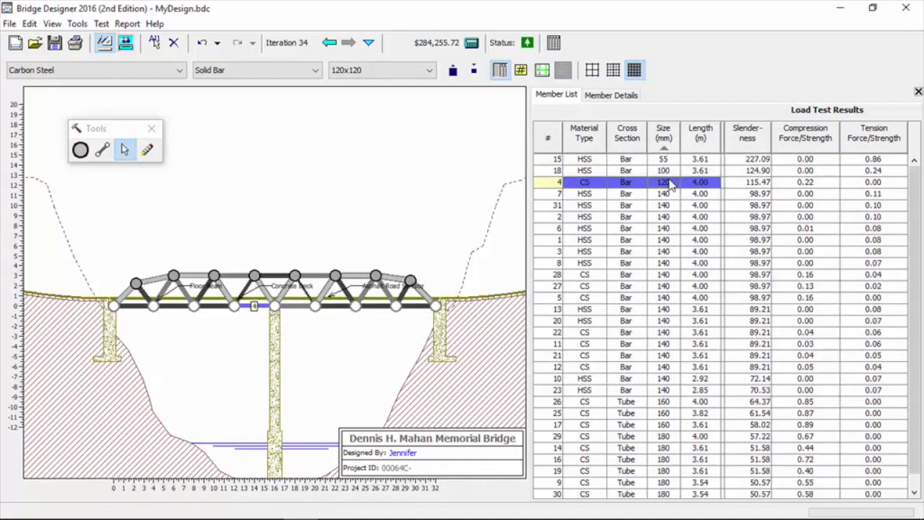
mouse_move(444, 113)
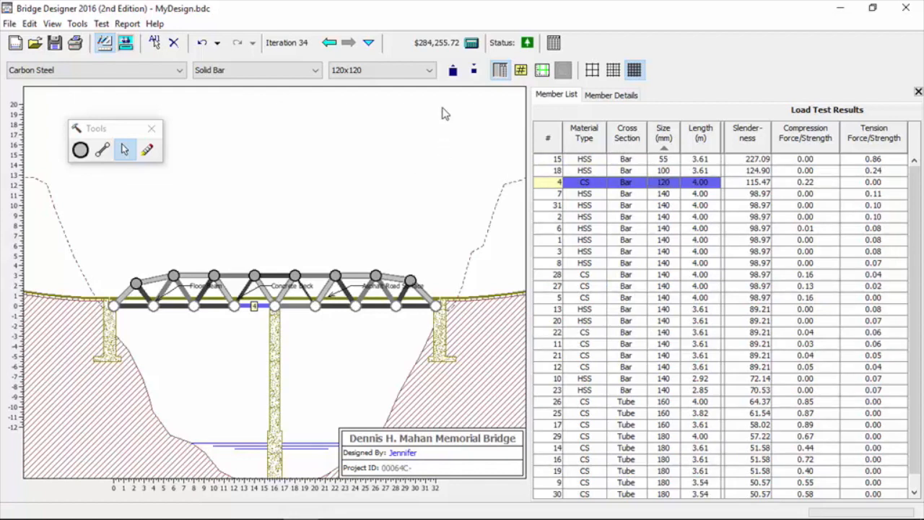
mouse_move(453, 70)
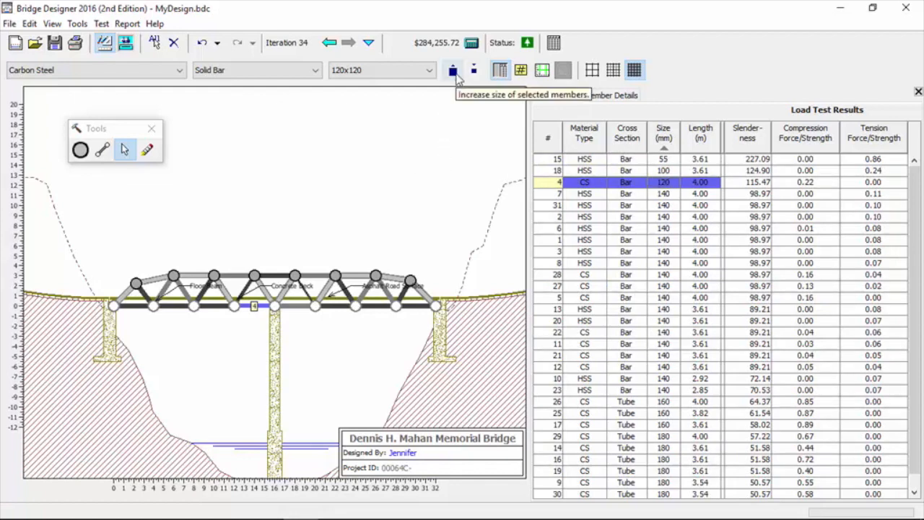
mouse_move(459, 91)
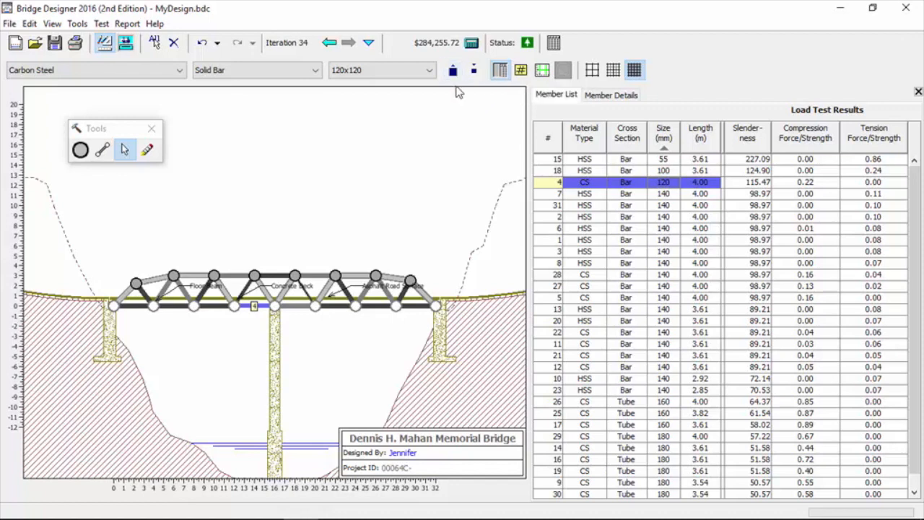
mouse_move(472, 43)
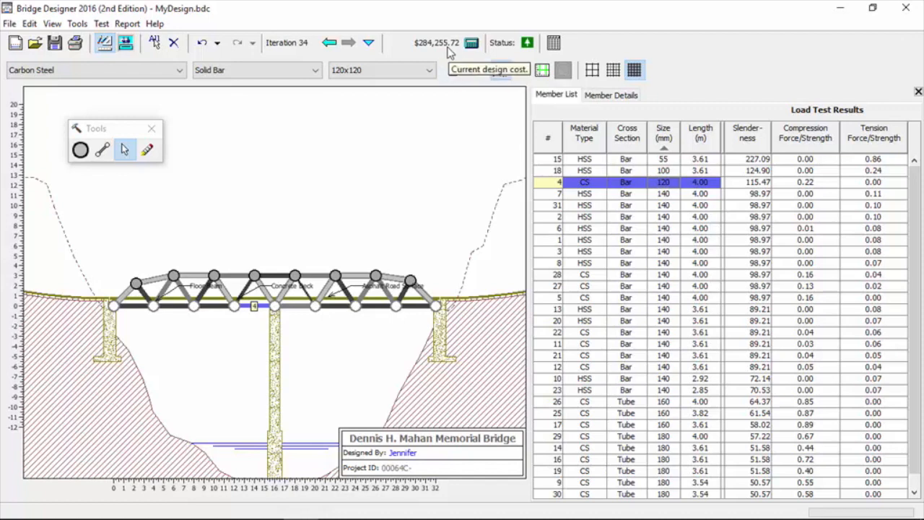
mouse_move(453, 70)
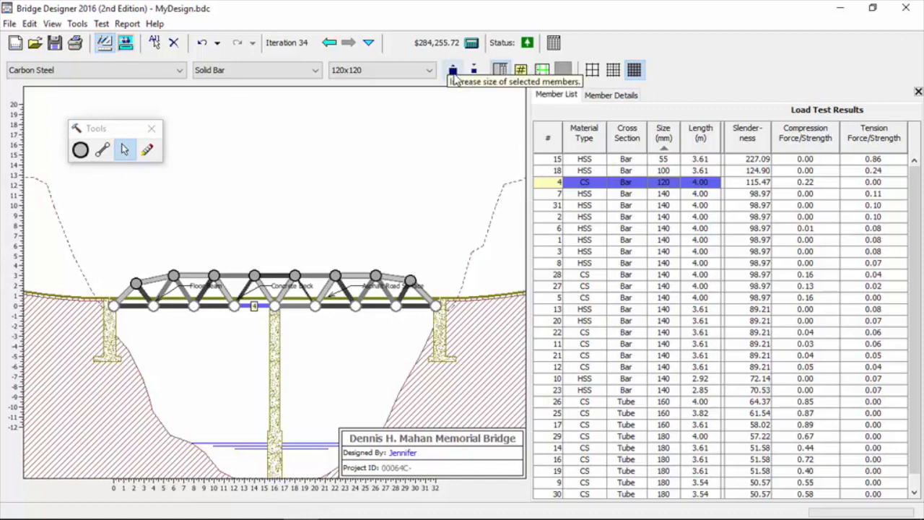
Enlarge member 4 from 120 mm to a 140x140 mm carbon steel bar
click(453, 69)
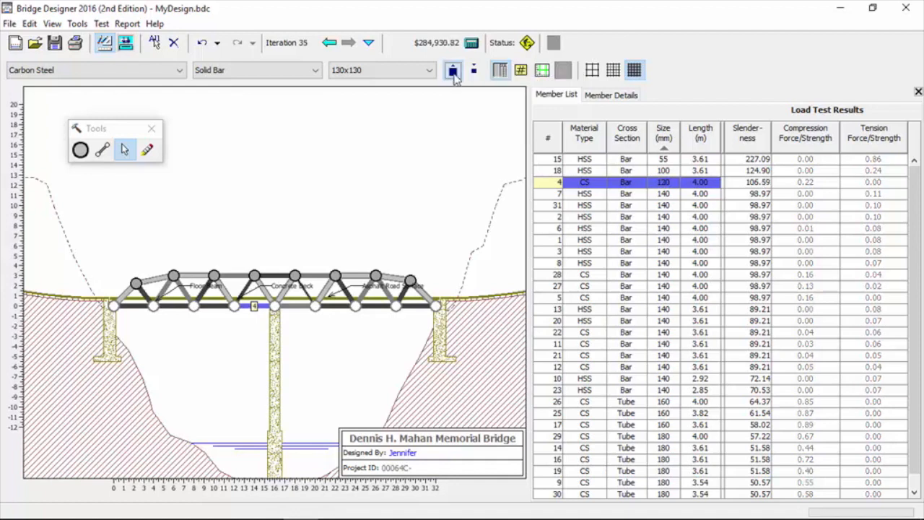
click(453, 70)
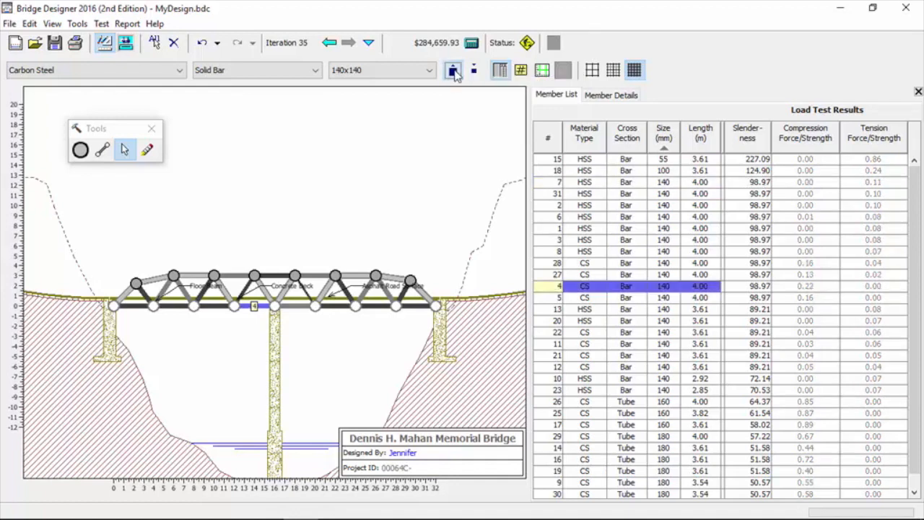
click(474, 70)
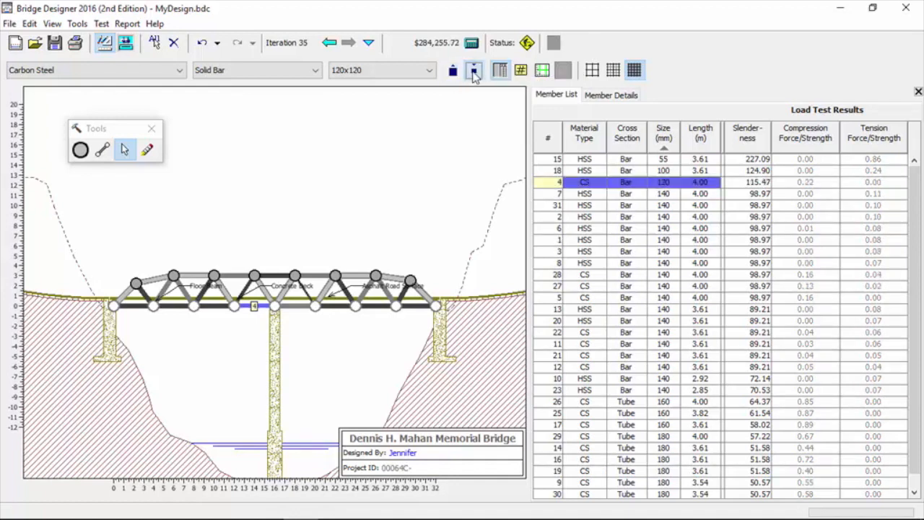
click(452, 70)
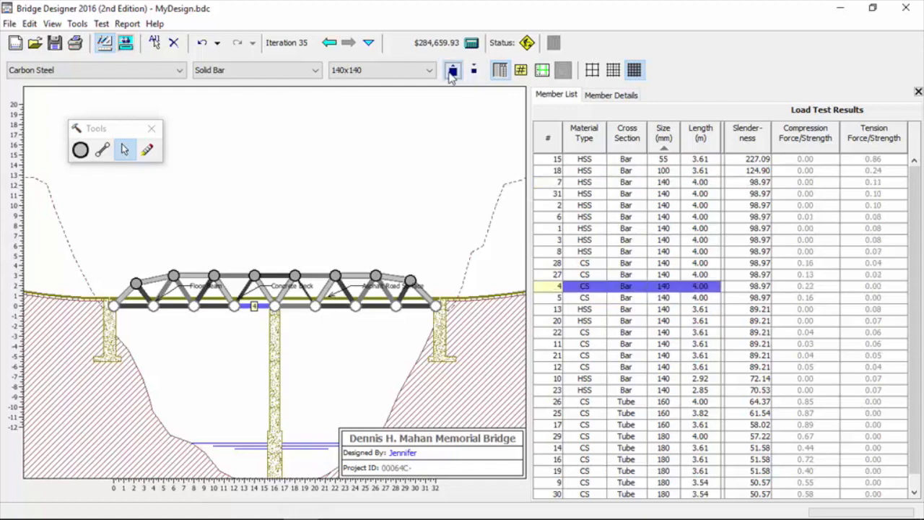
mouse_move(125, 43)
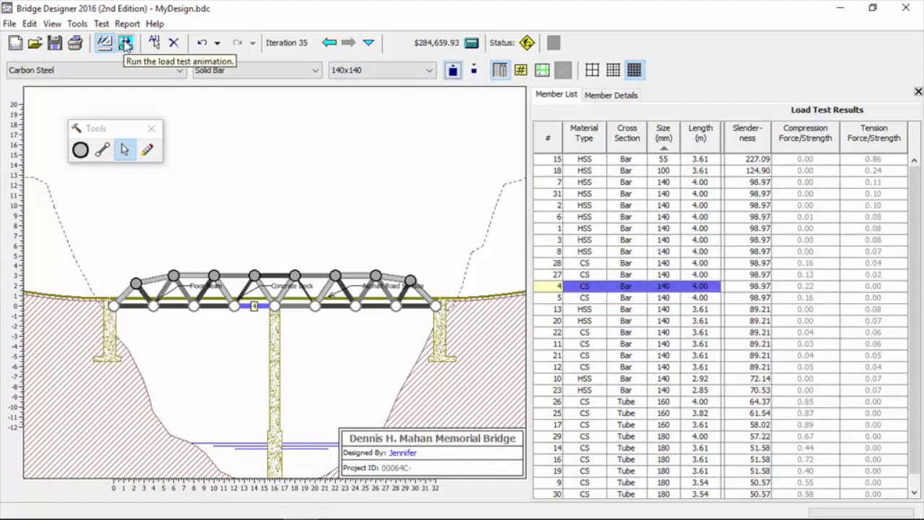
mouse_move(127, 76)
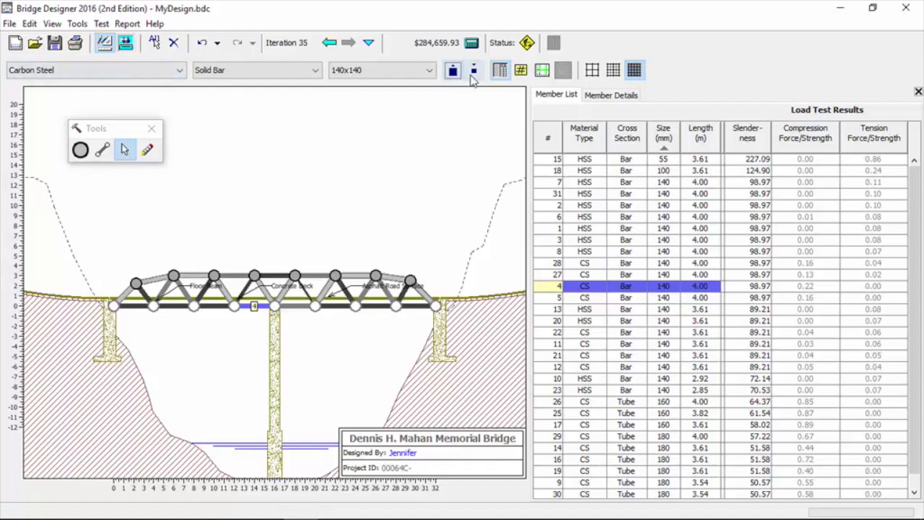
mouse_move(473, 70)
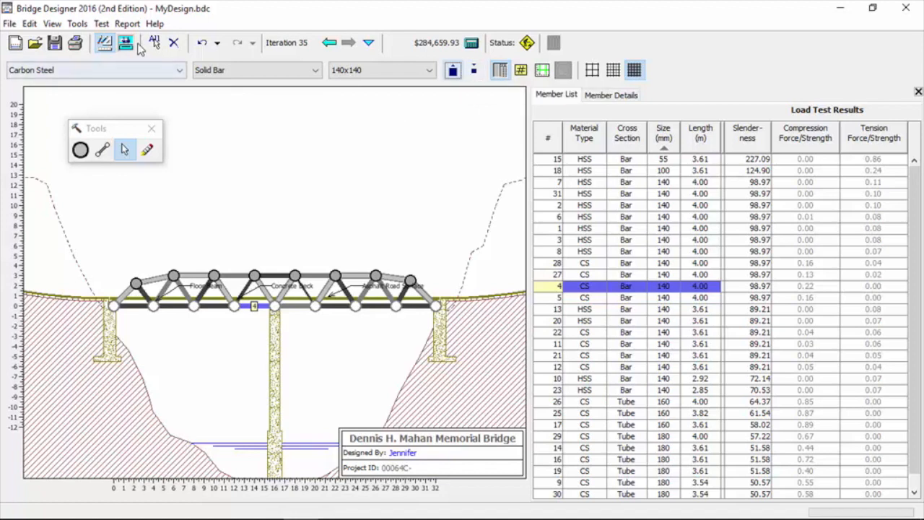
mouse_move(130, 29)
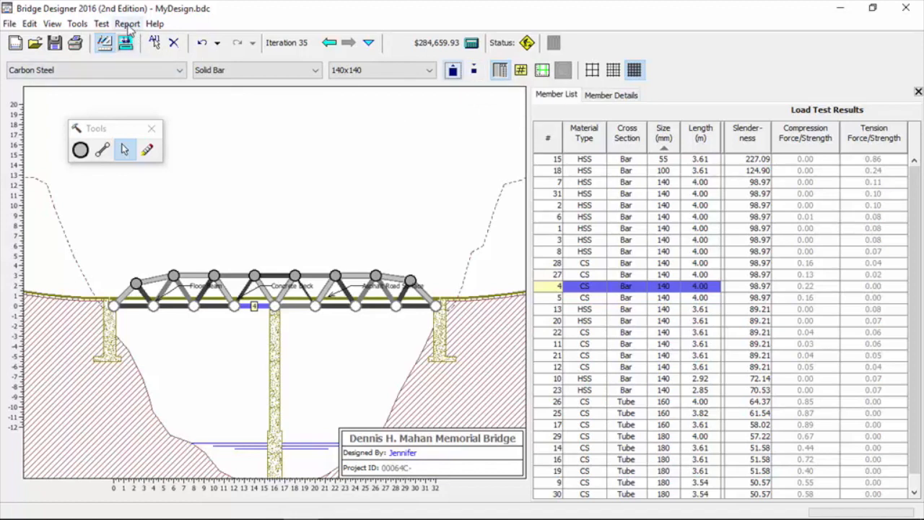